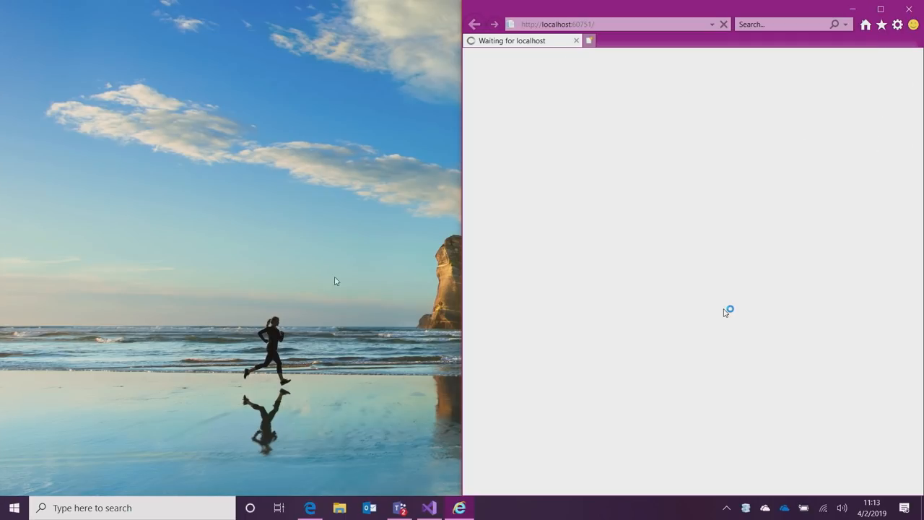
pyautogui.moveTo(183, 376)
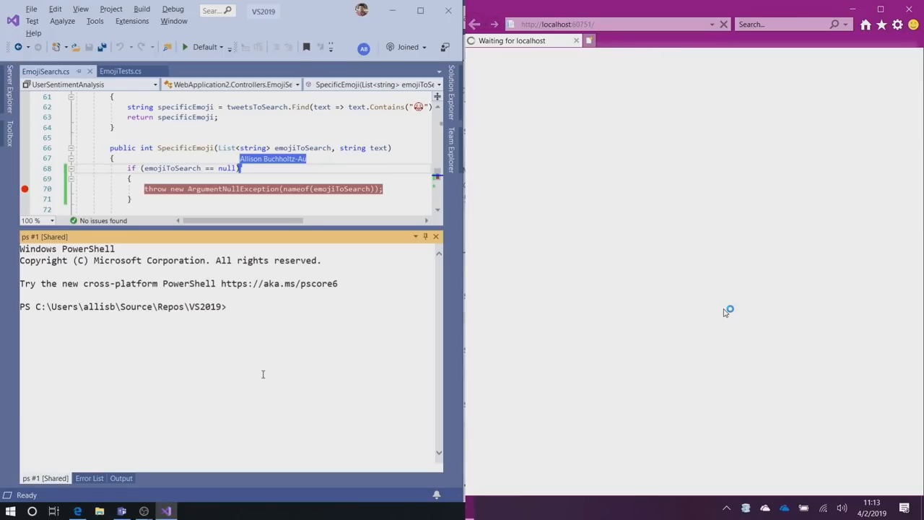
# Step: Run dir in the shared PowerShell terminal to list the VS2019 repository folder
pyautogui.write('dir')
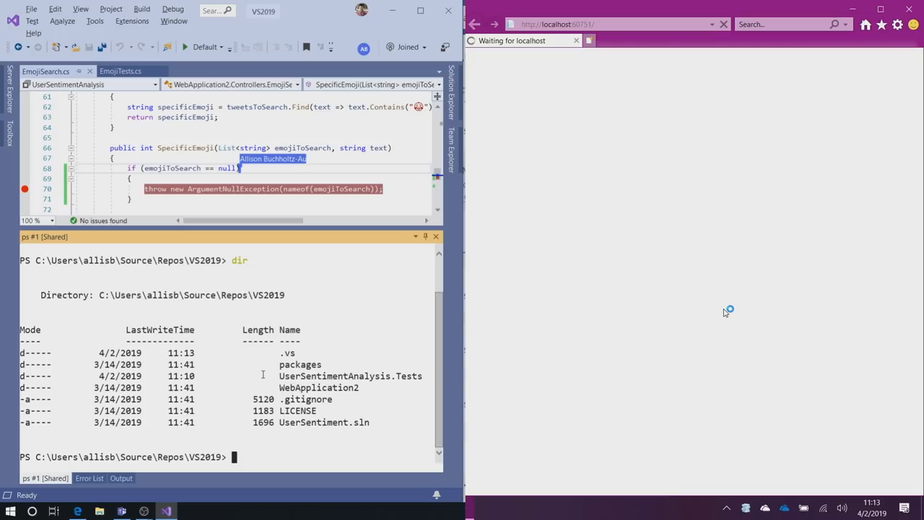
# Step: Run git add ., commit as "Demo!", then git push in the shared terminal
pyautogui.write('git add .')
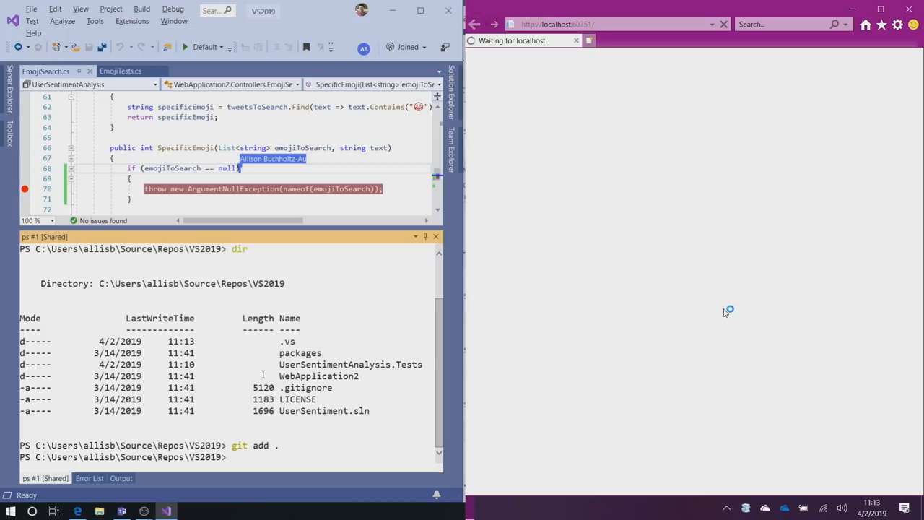
pyautogui.write('f')
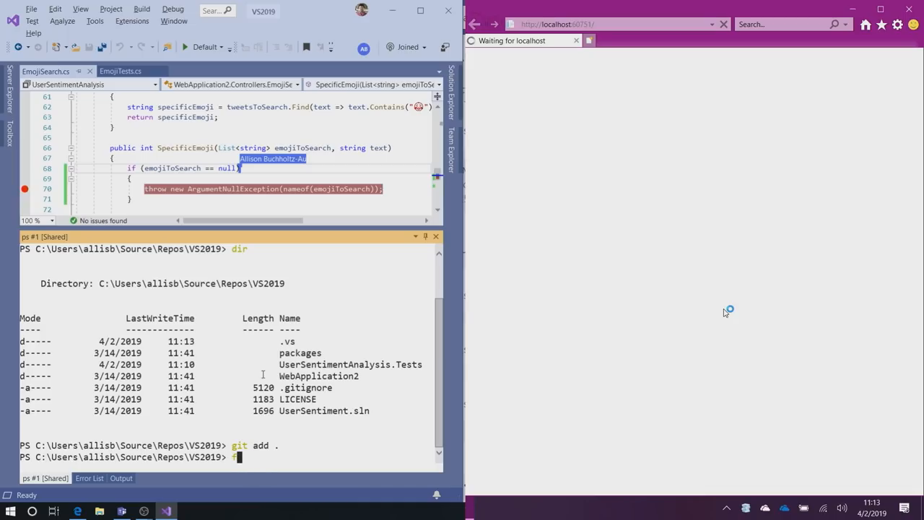
pyautogui.write('git coi')
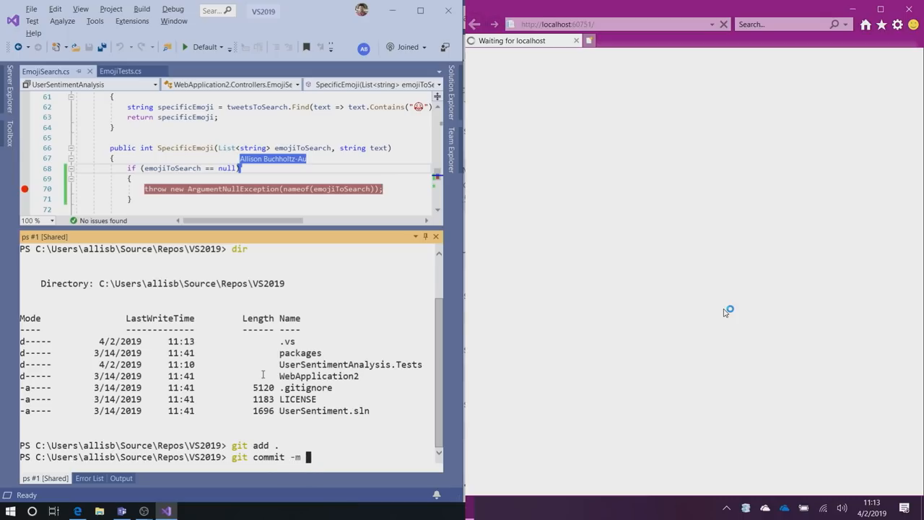
pyautogui.write('"Demo!')
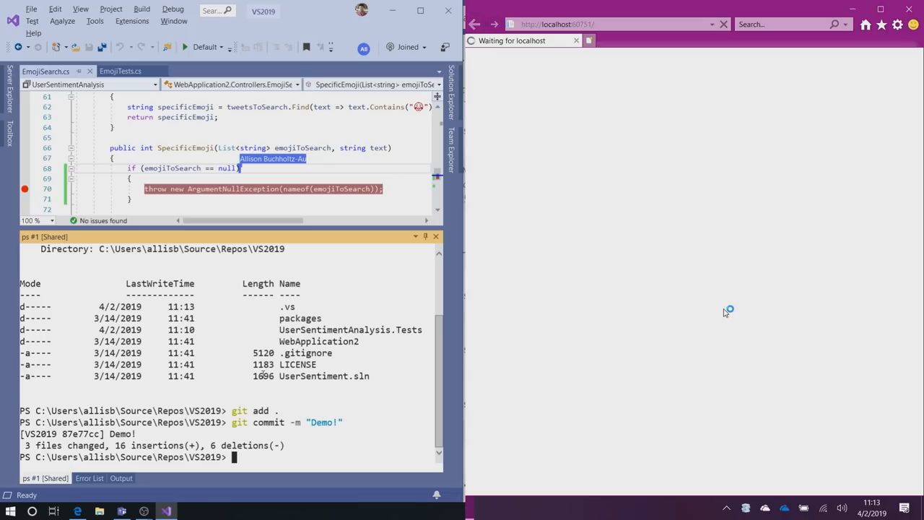
pyautogui.write('git push')
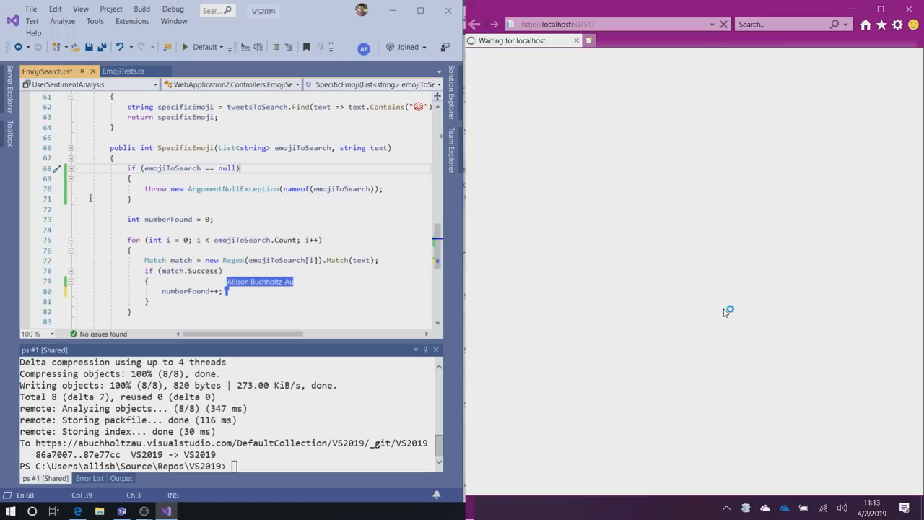
# Step: Click in the EmojiSearch.cs editor after saving the numberFound-returning method
pyautogui.click(198, 260)
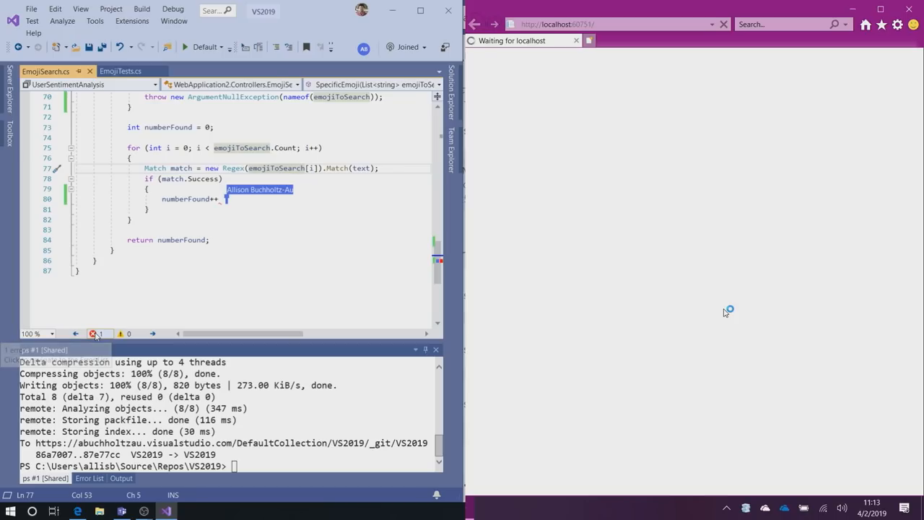
# Step: Open the Error List from the status bar and place the caret on the return statement
pyautogui.click(89, 478)
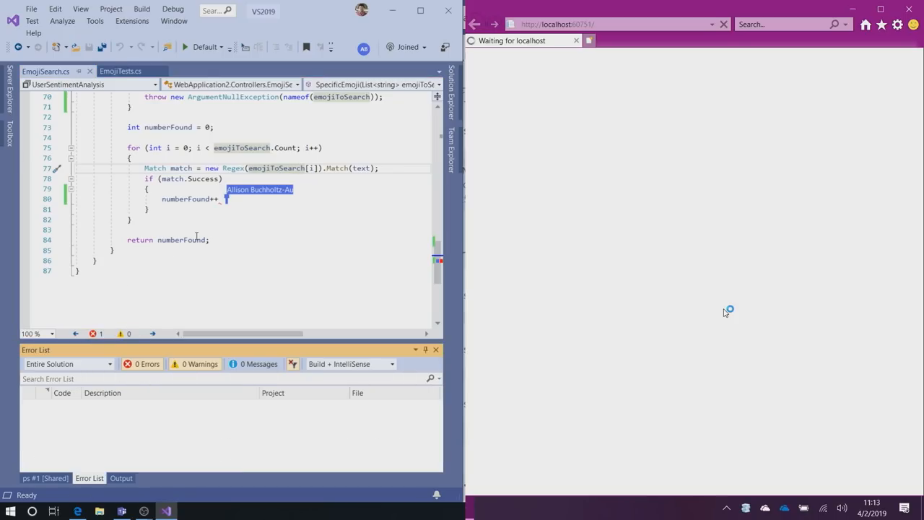
pyautogui.click(182, 251)
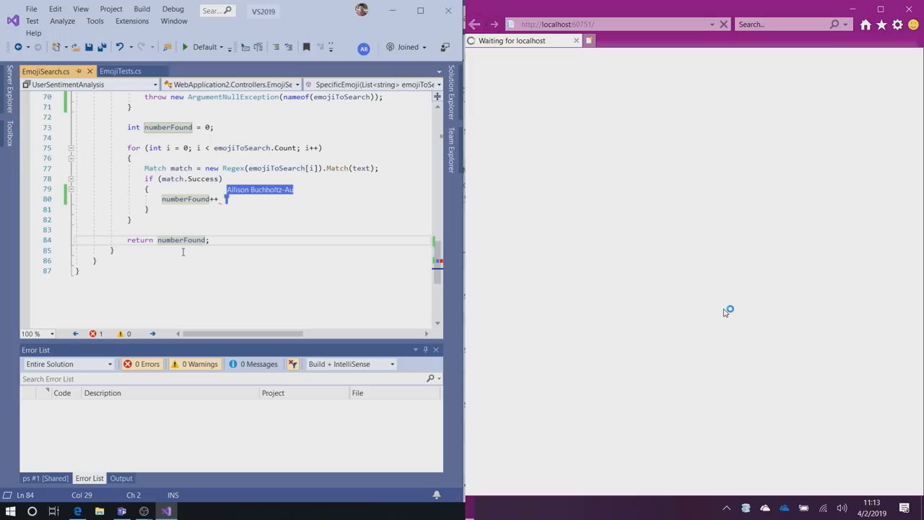